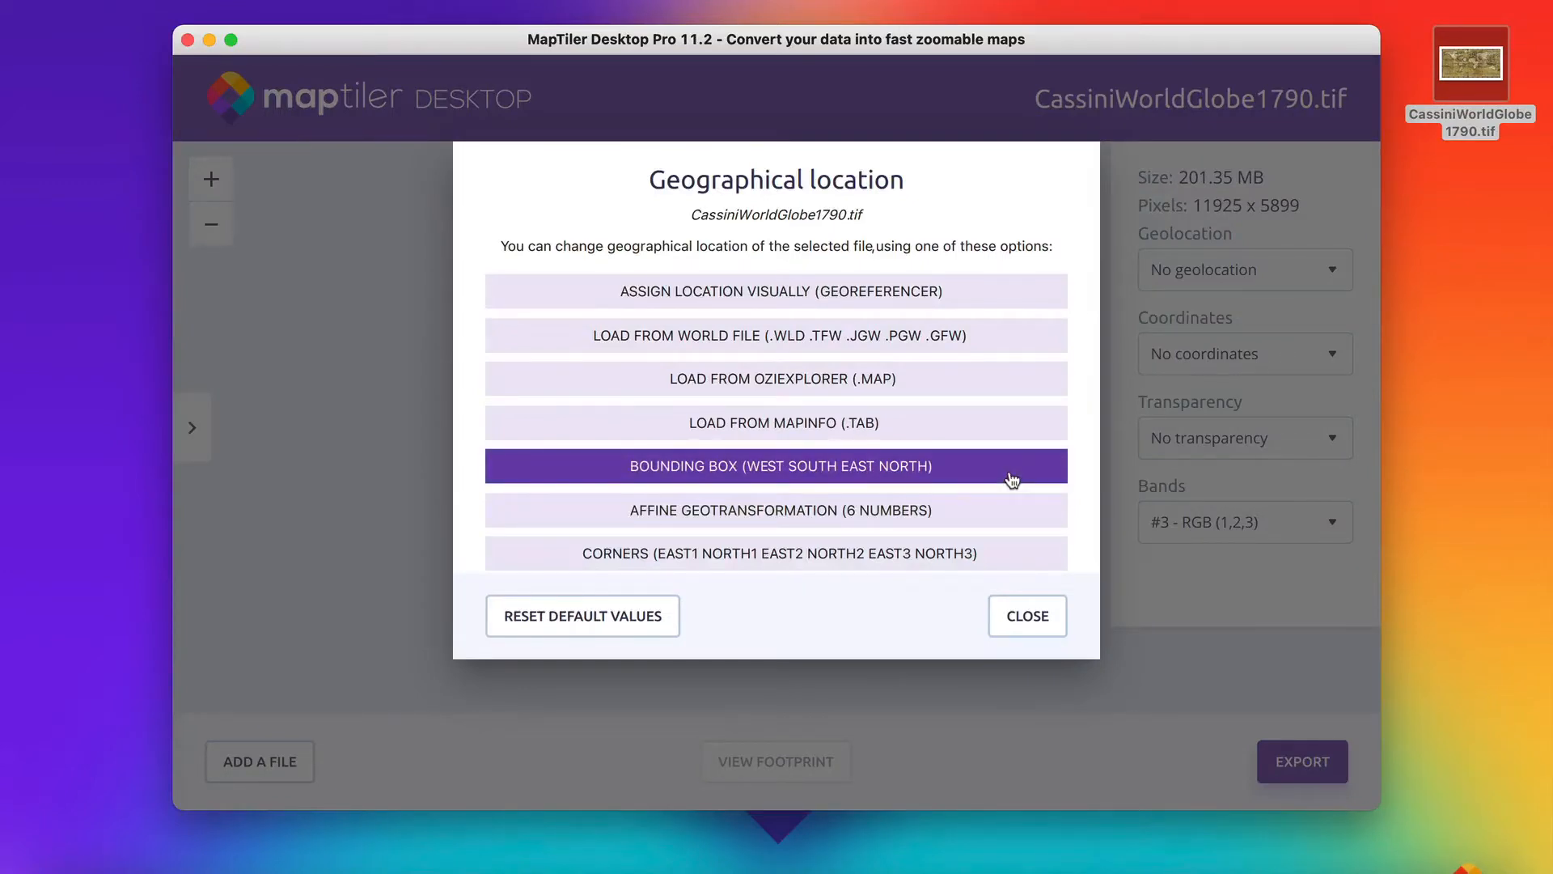
{"action": "left_click", "coordinate": [780, 466]}
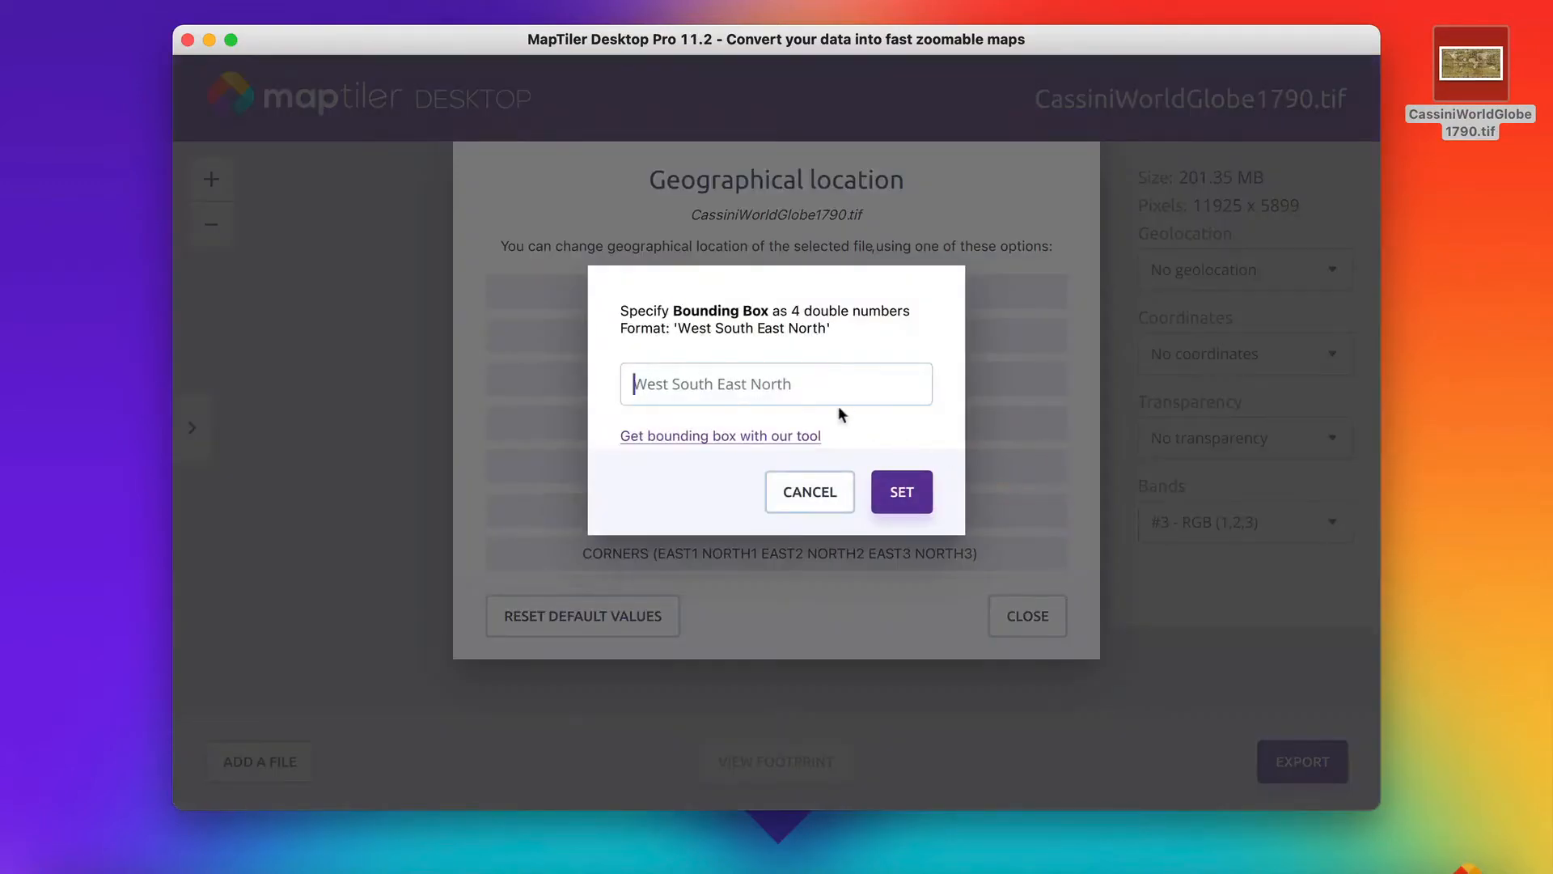
{"action": "type", "text": "-180 -90 180 90"}
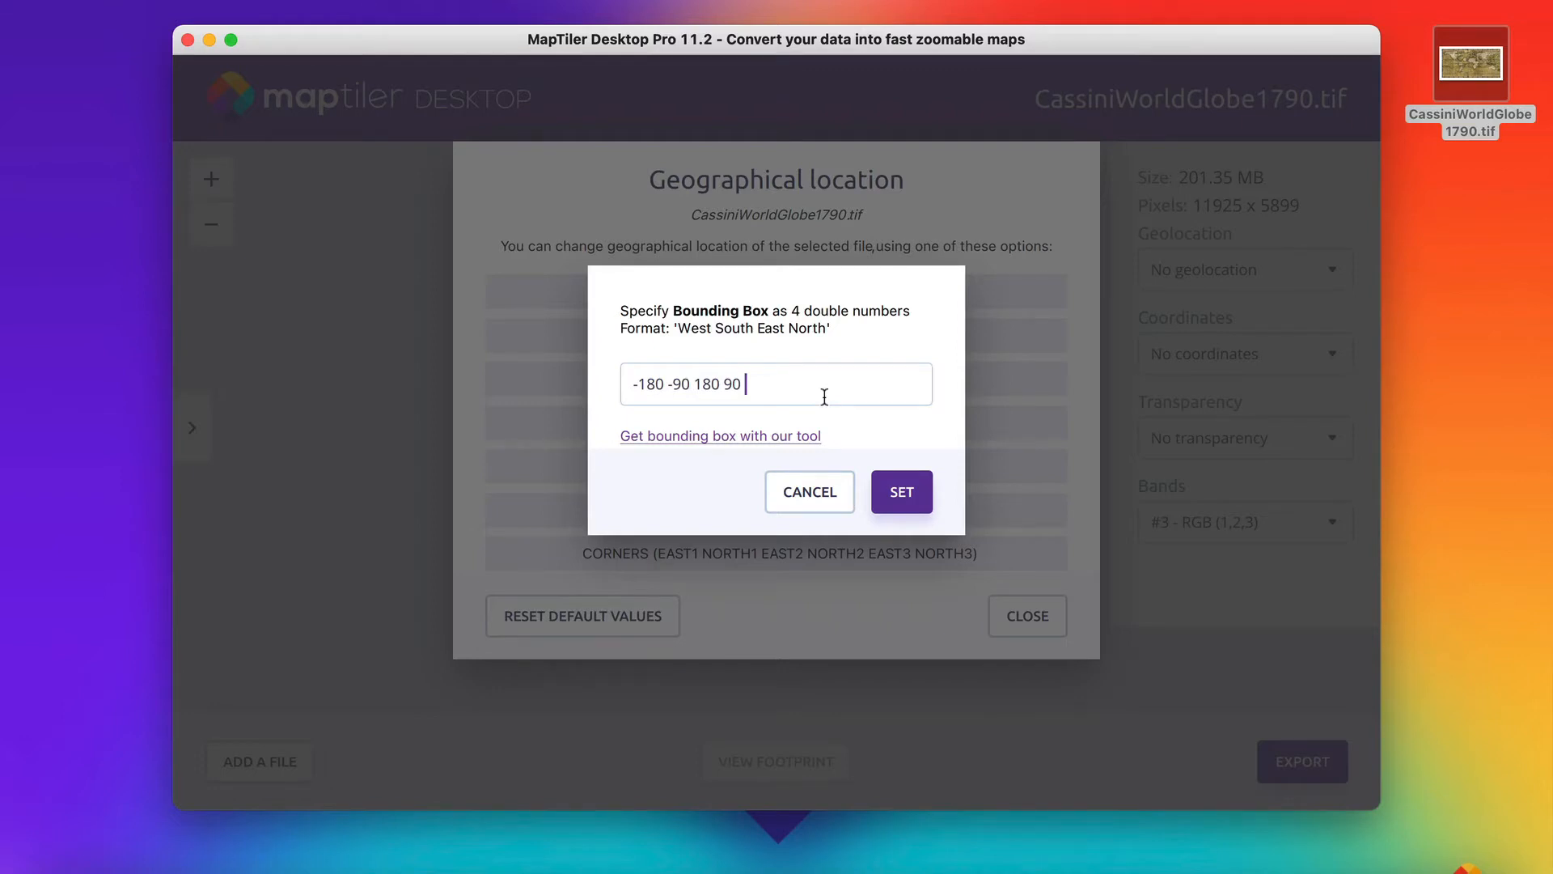
{"action": "mouse_move", "coordinate": [811, 448]}
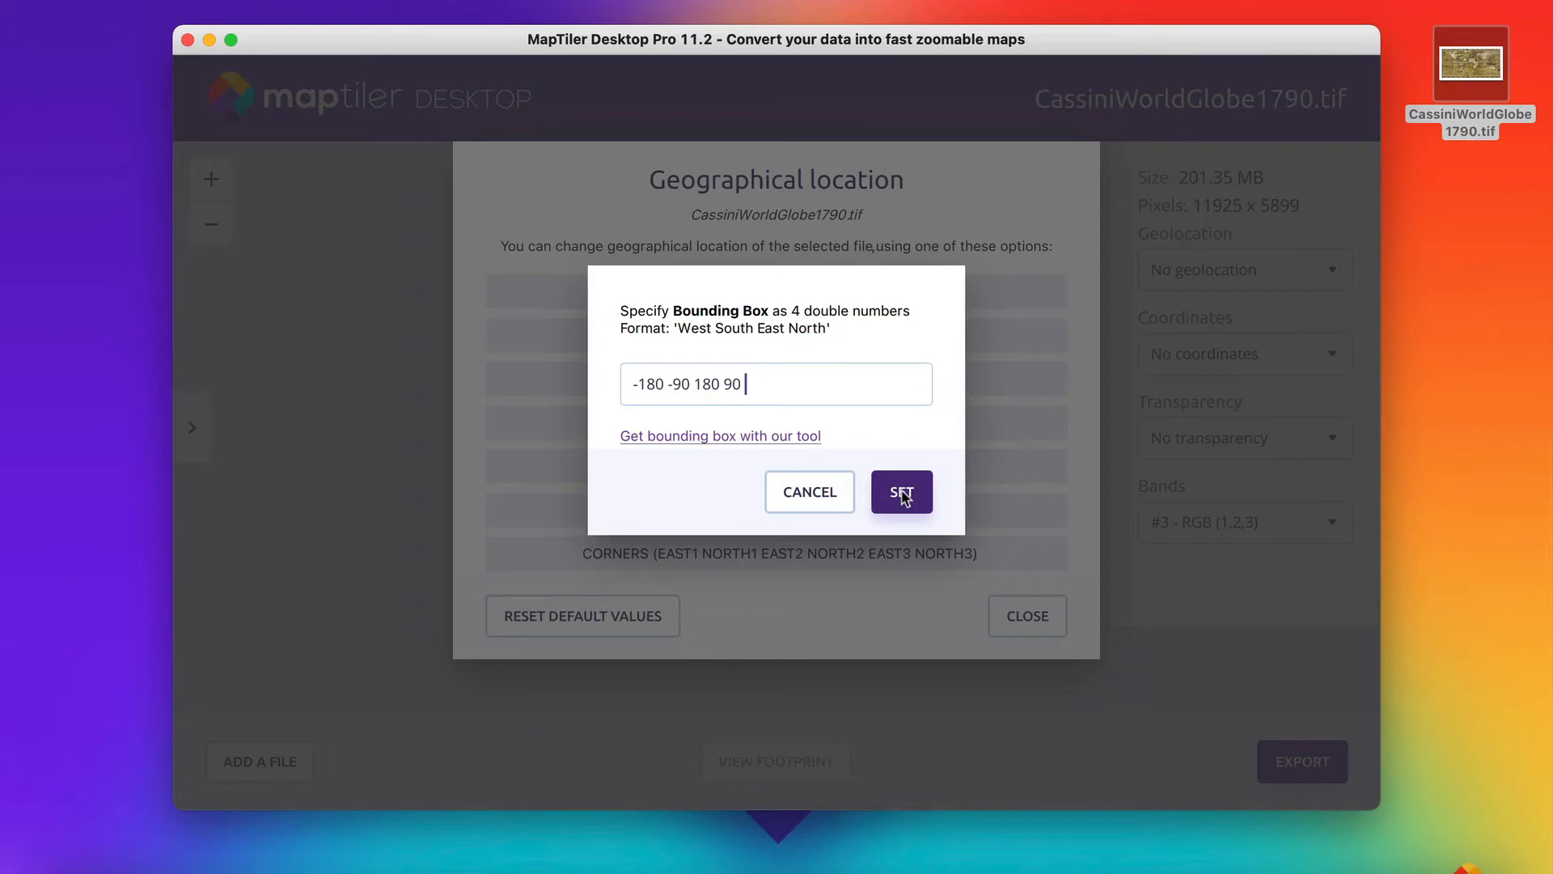
{"action": "left_click", "coordinate": [899, 492]}
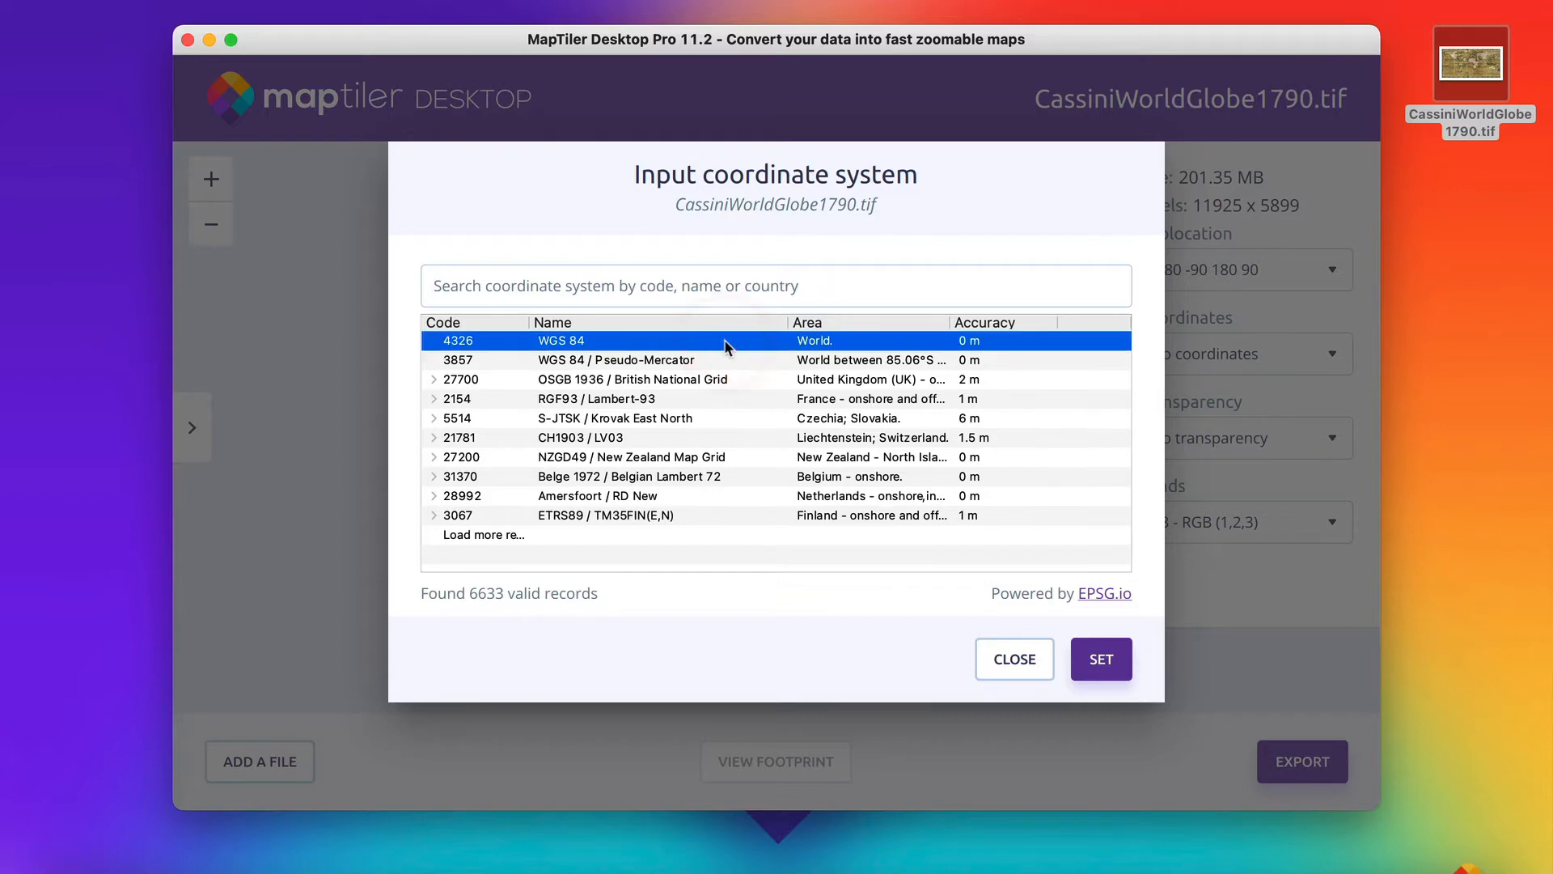
Assign WGS 84 (EPSG:4326) input coordinates and export as a GeoPackage
{"action": "left_click", "coordinate": [1100, 659]}
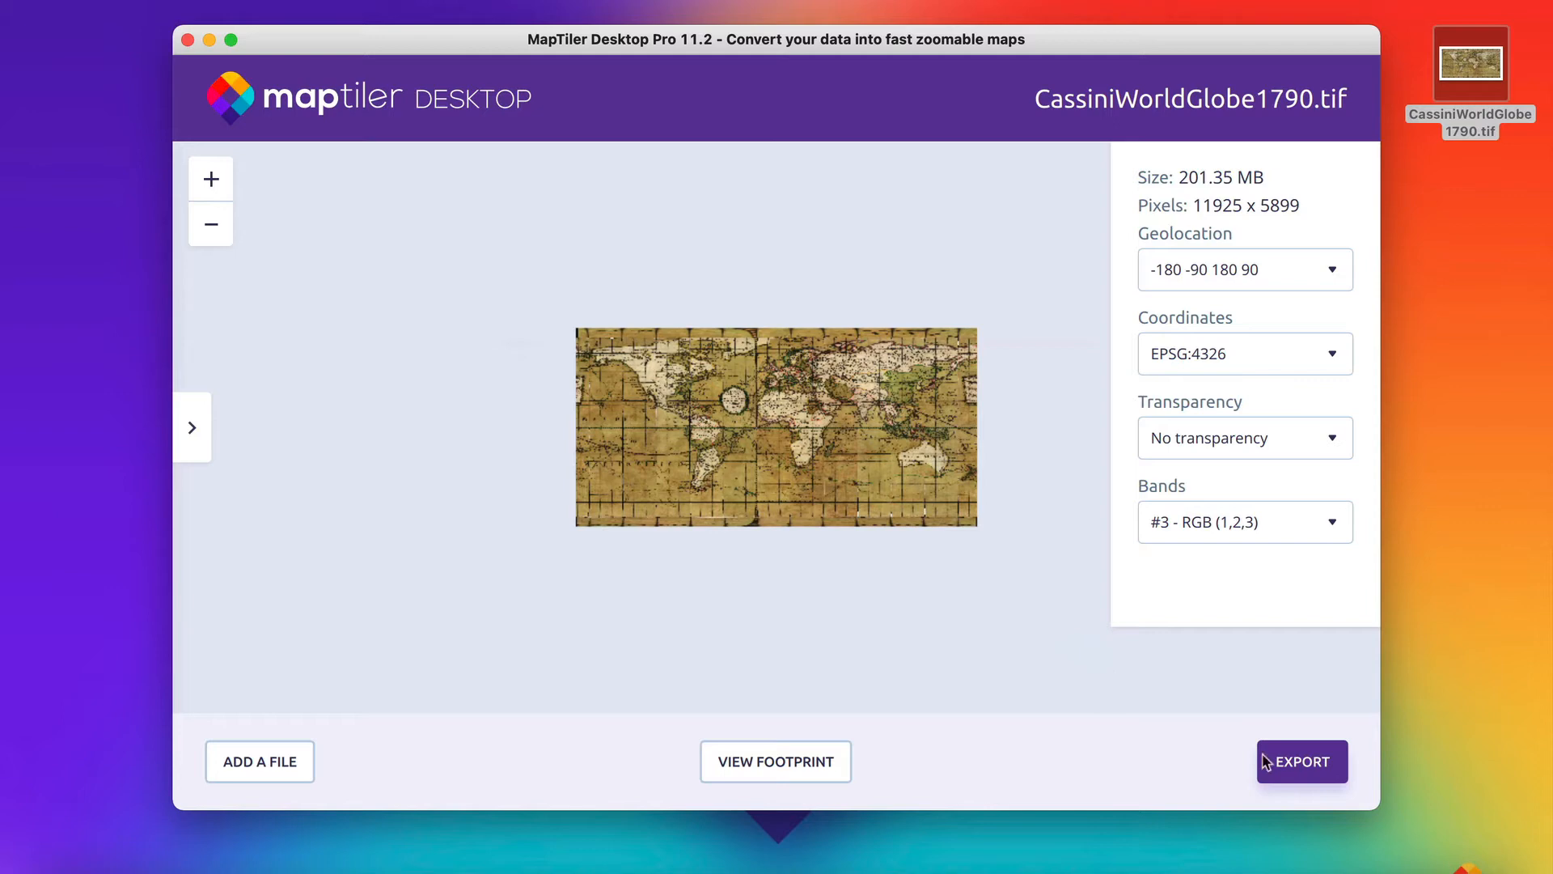
{"action": "left_click", "coordinate": [1301, 761]}
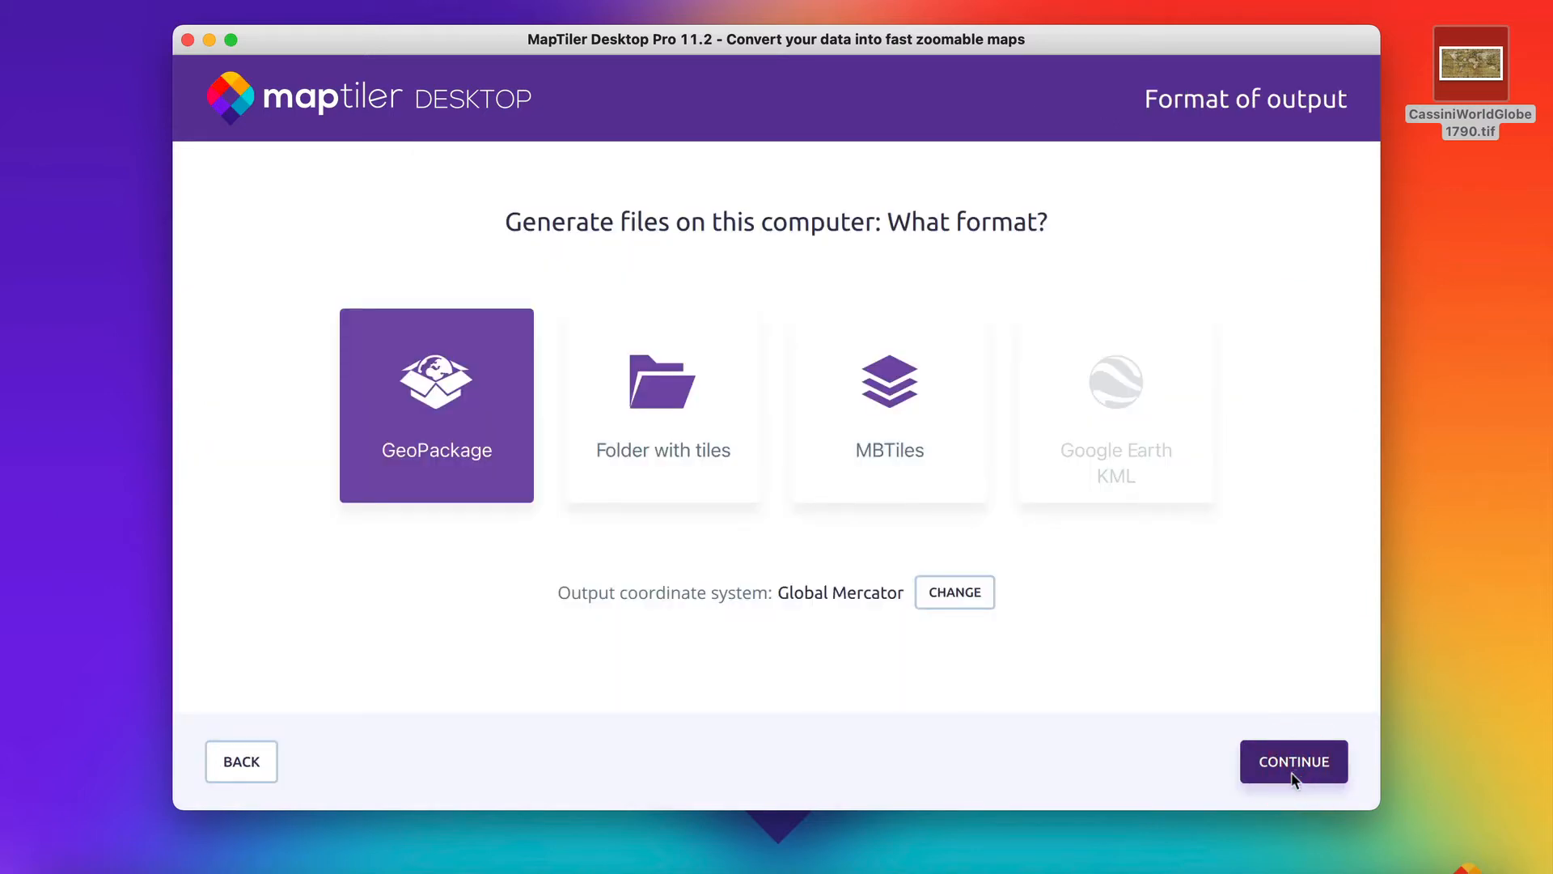
{"action": "mouse_move", "coordinate": [505, 473]}
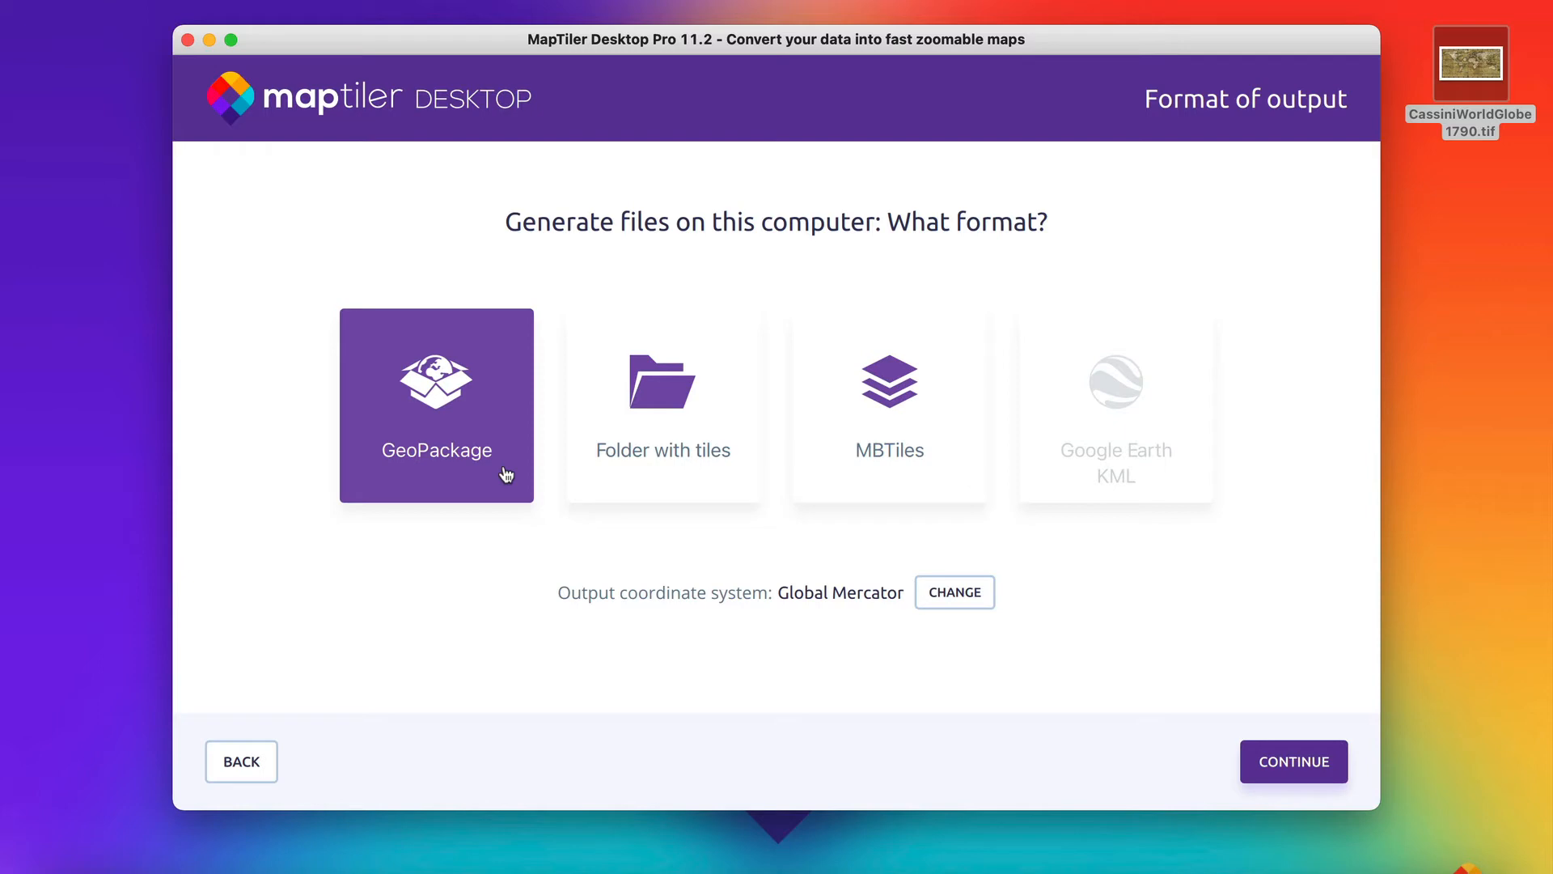
{"action": "left_click", "coordinate": [1293, 760]}
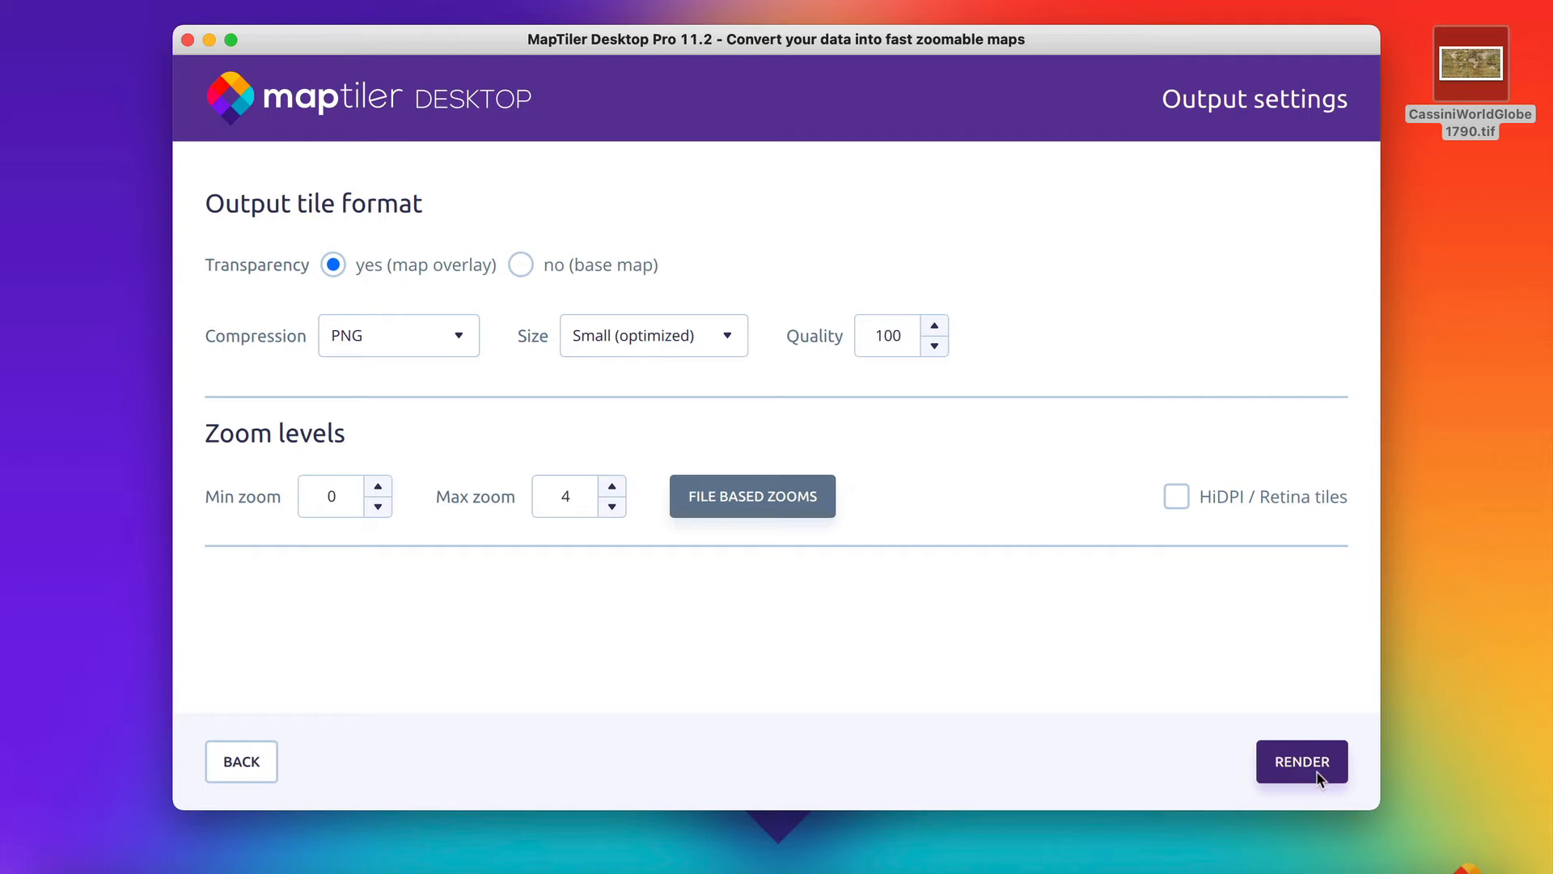
Render the CassiniWorldGlobe1790 tiles and upload them to MapTiler Cloud
{"action": "left_click", "coordinate": [1301, 761]}
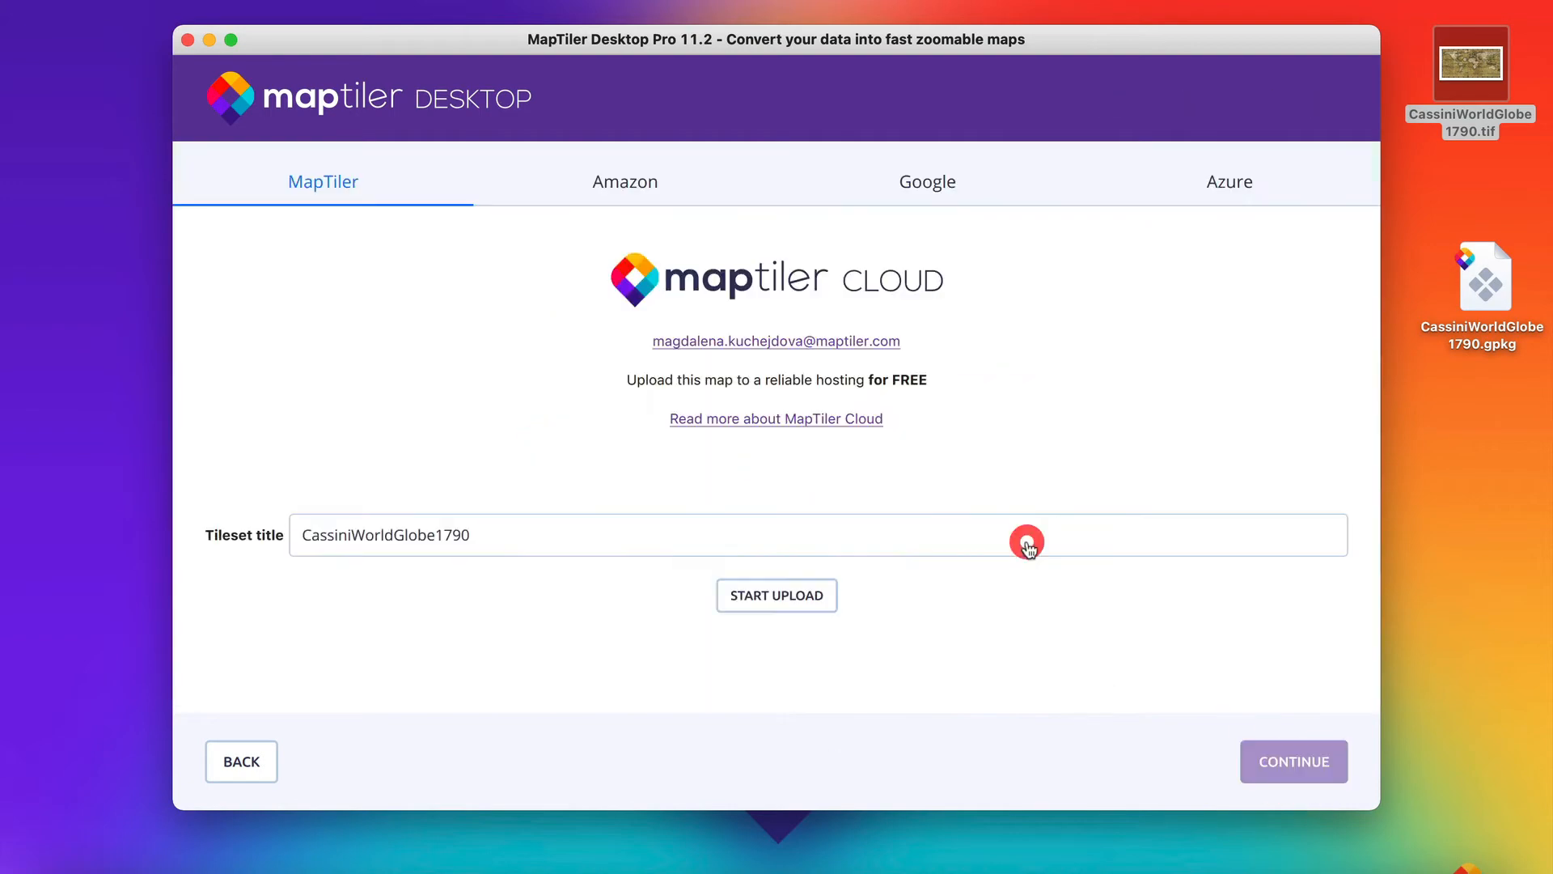
{"action": "left_click", "coordinate": [776, 596]}
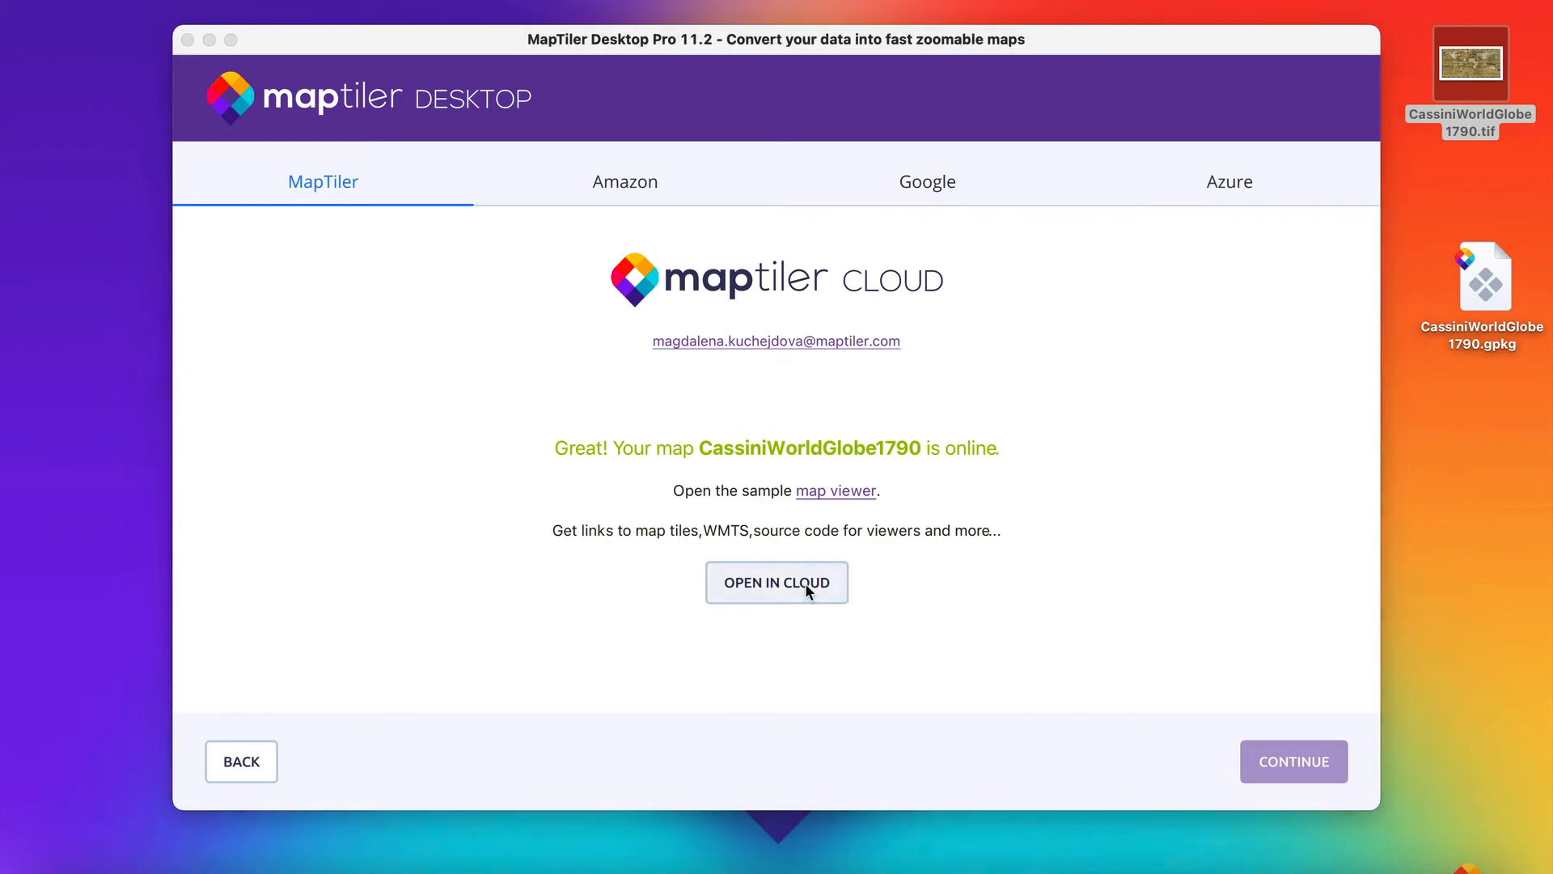
View the CassiniWorldGlobe1790 tileset's Cesium 3D globe example and its sample embed code in MapTiler Cloud
{"action": "left_click", "coordinate": [776, 581]}
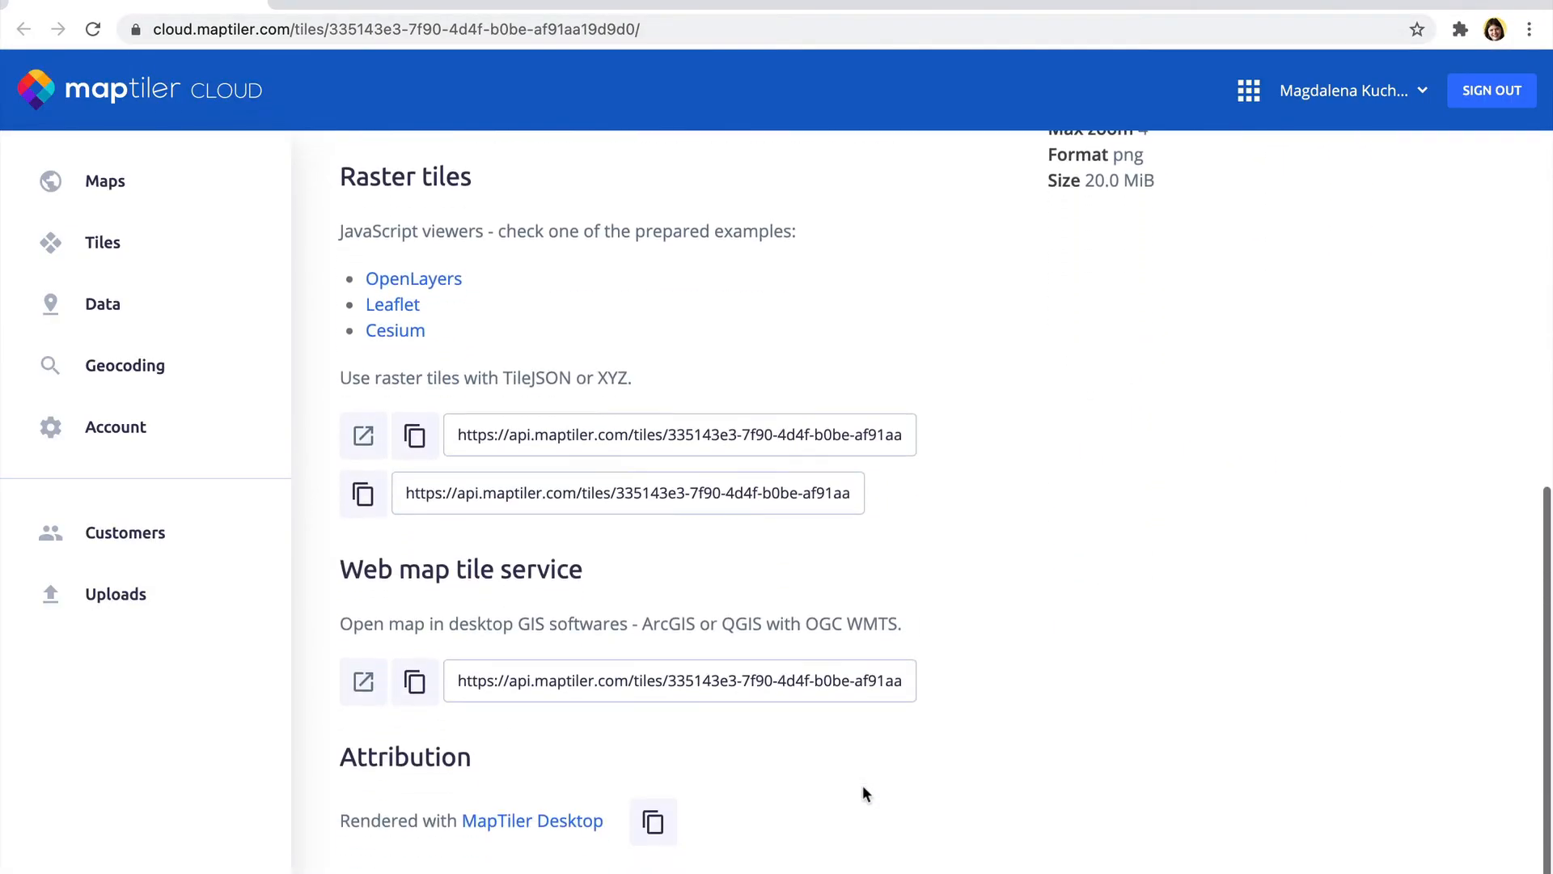
{"action": "left_click", "coordinate": [394, 330]}
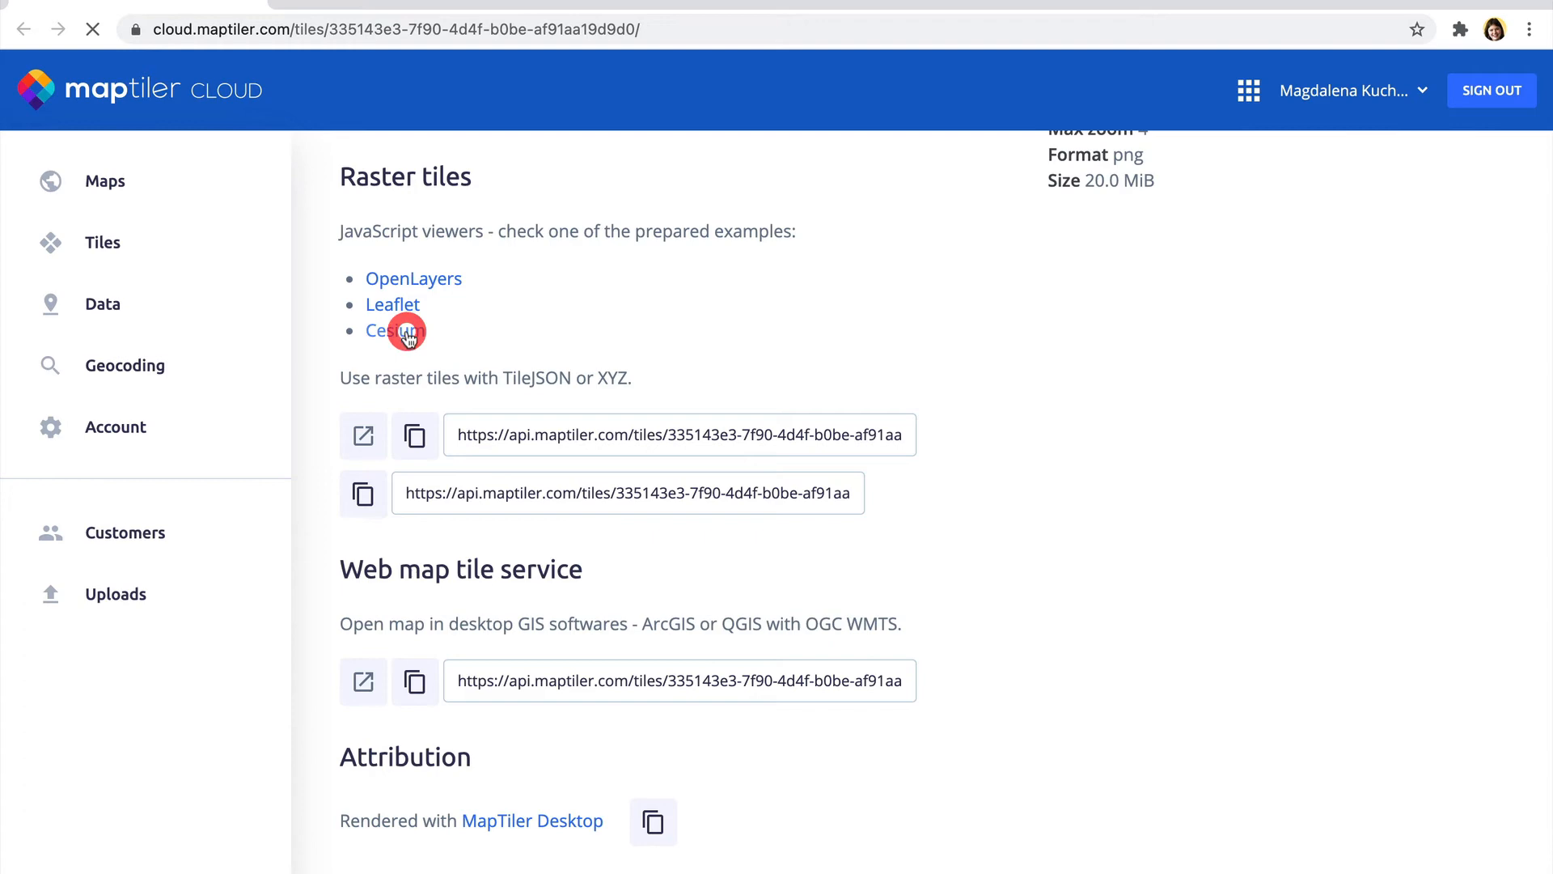
{"action": "left_click", "coordinate": [385, 330]}
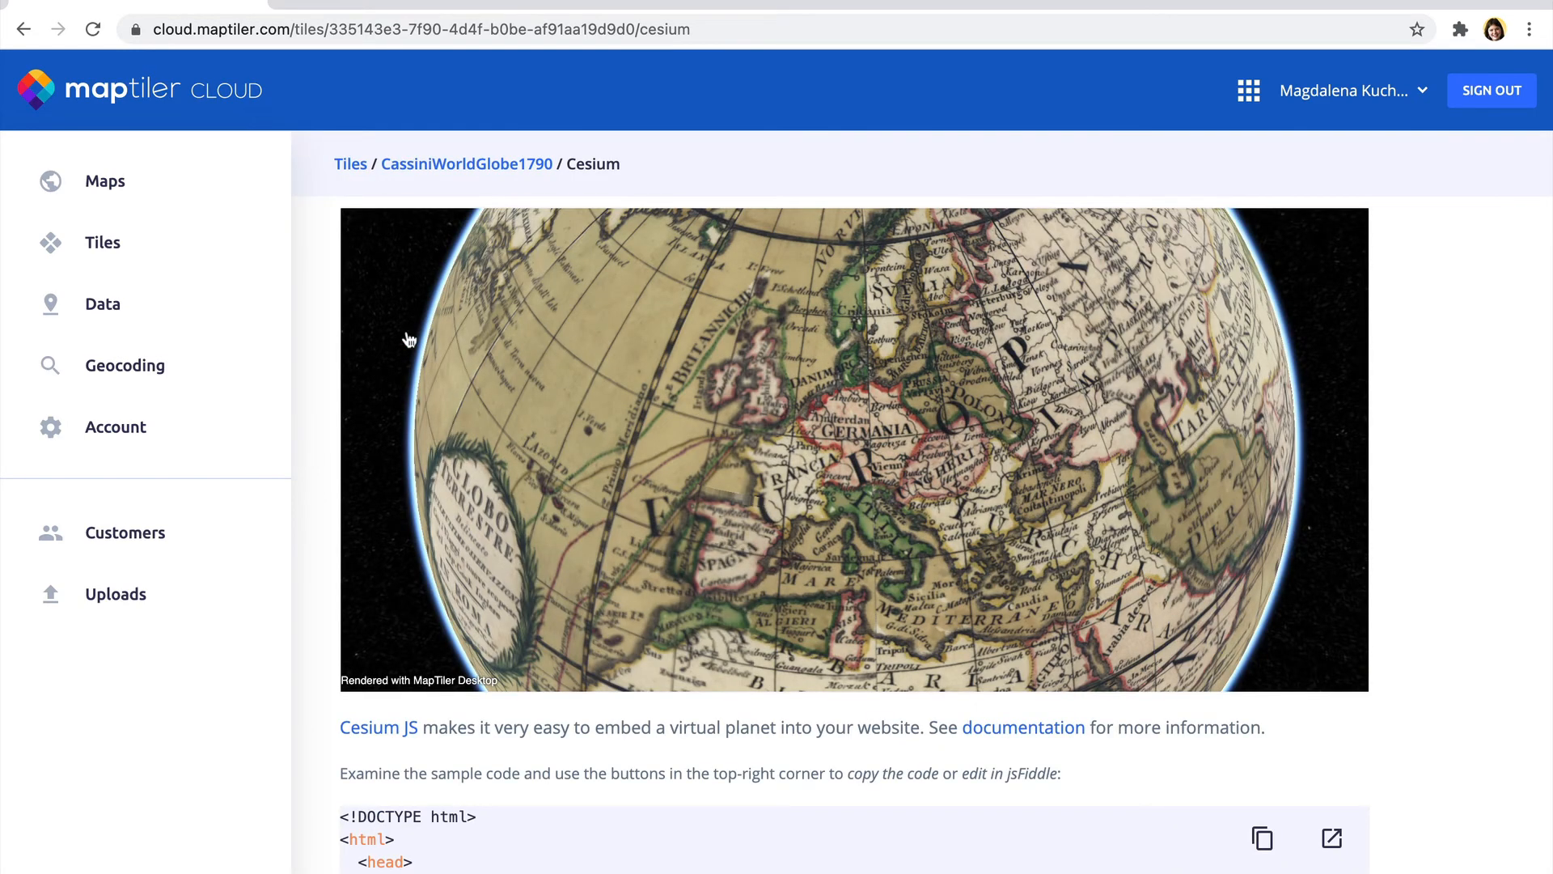
{"action": "scroll", "scroll_direction": "down", "scroll_amount": 3}
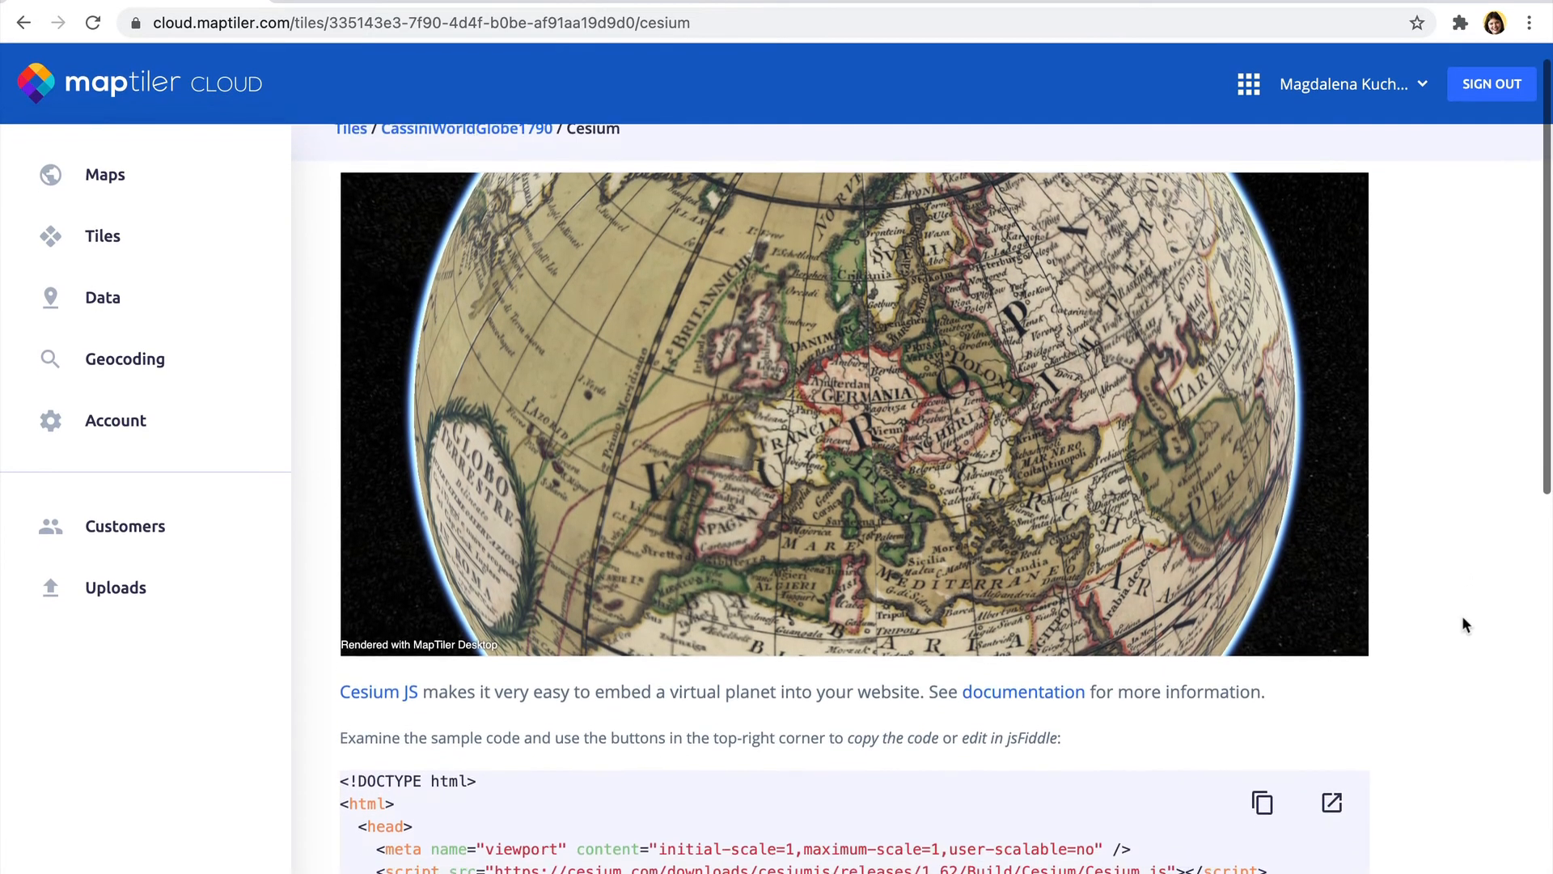
{"action": "scroll", "scroll_direction": "down", "scroll_amount": 3}
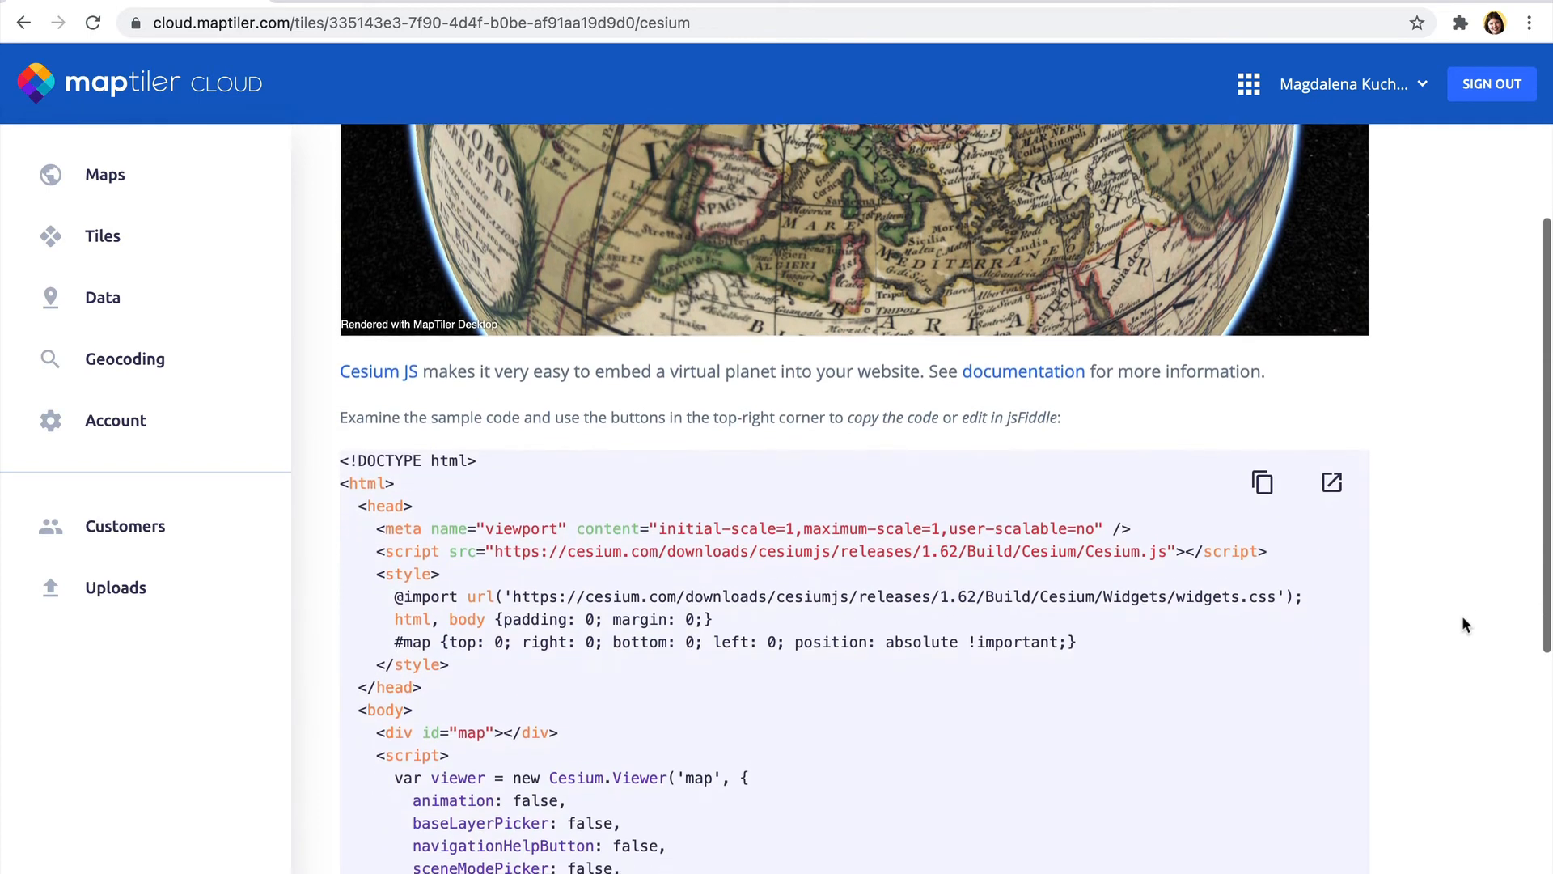